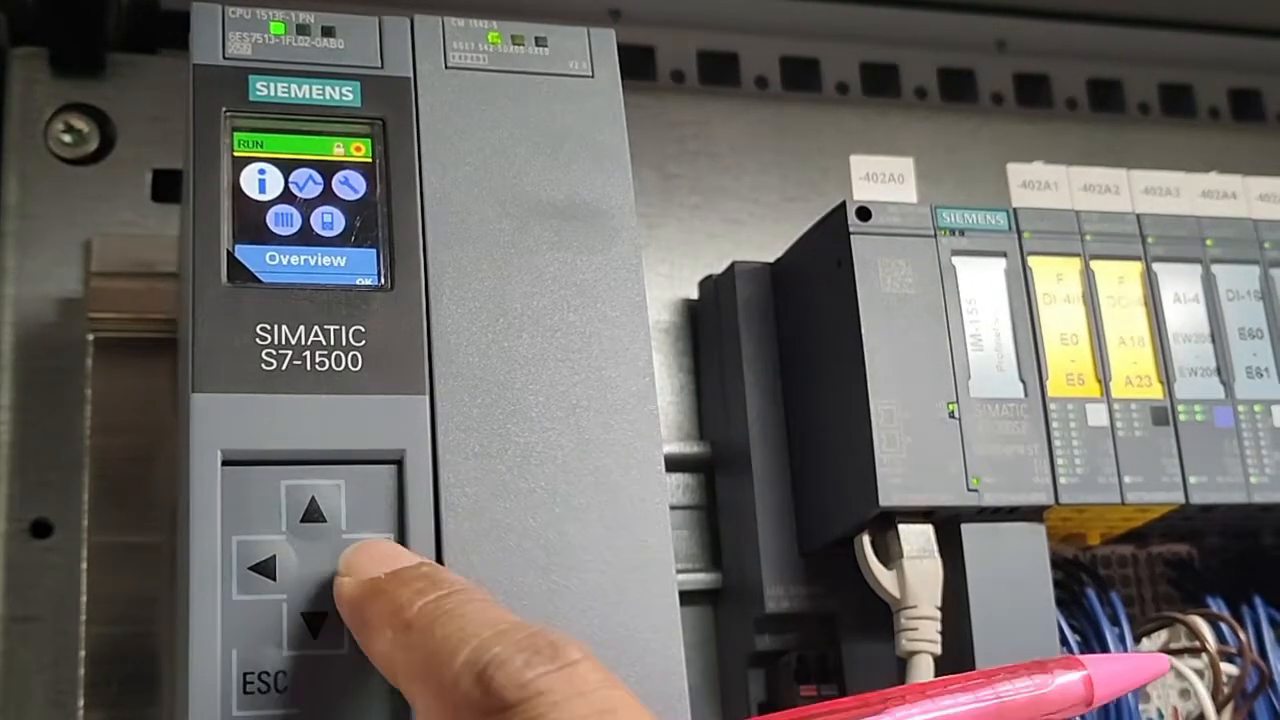
Move through the overview menu toward the CPU's Settings entry
click(330, 572)
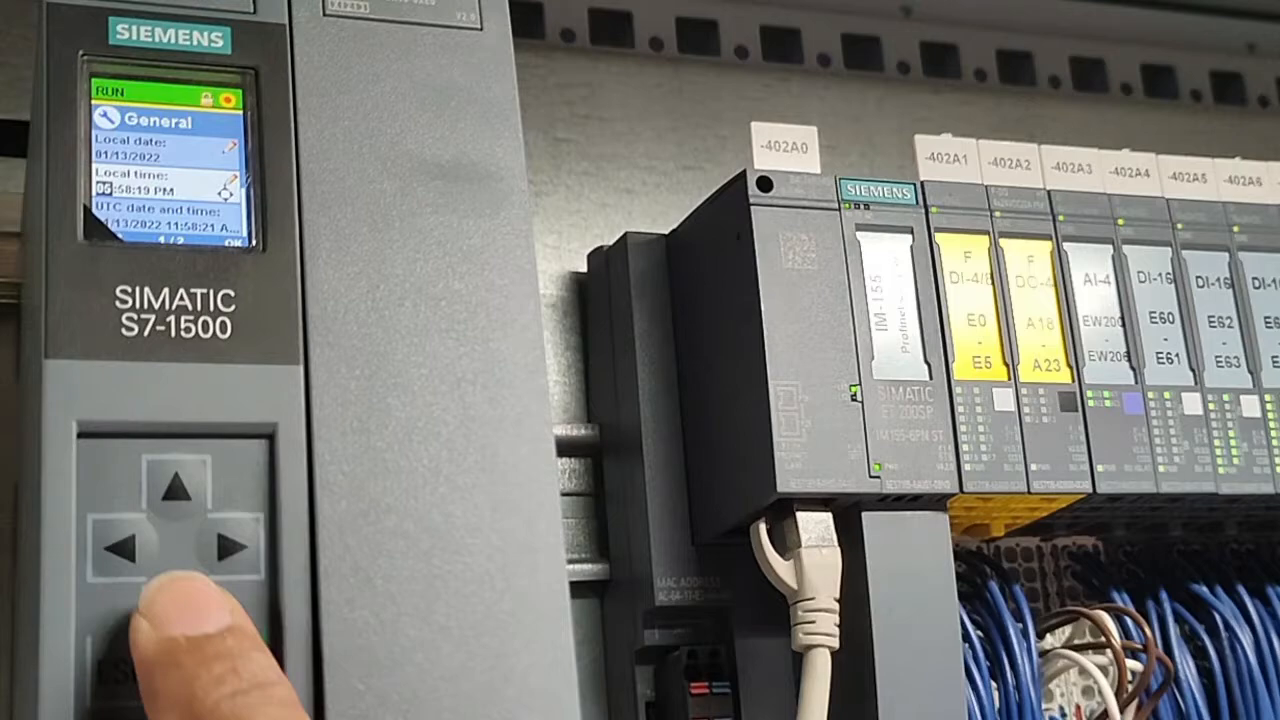
Step through the General page entries to reach the time zone, shown as UTC+07:00 Bangkok
click(176, 604)
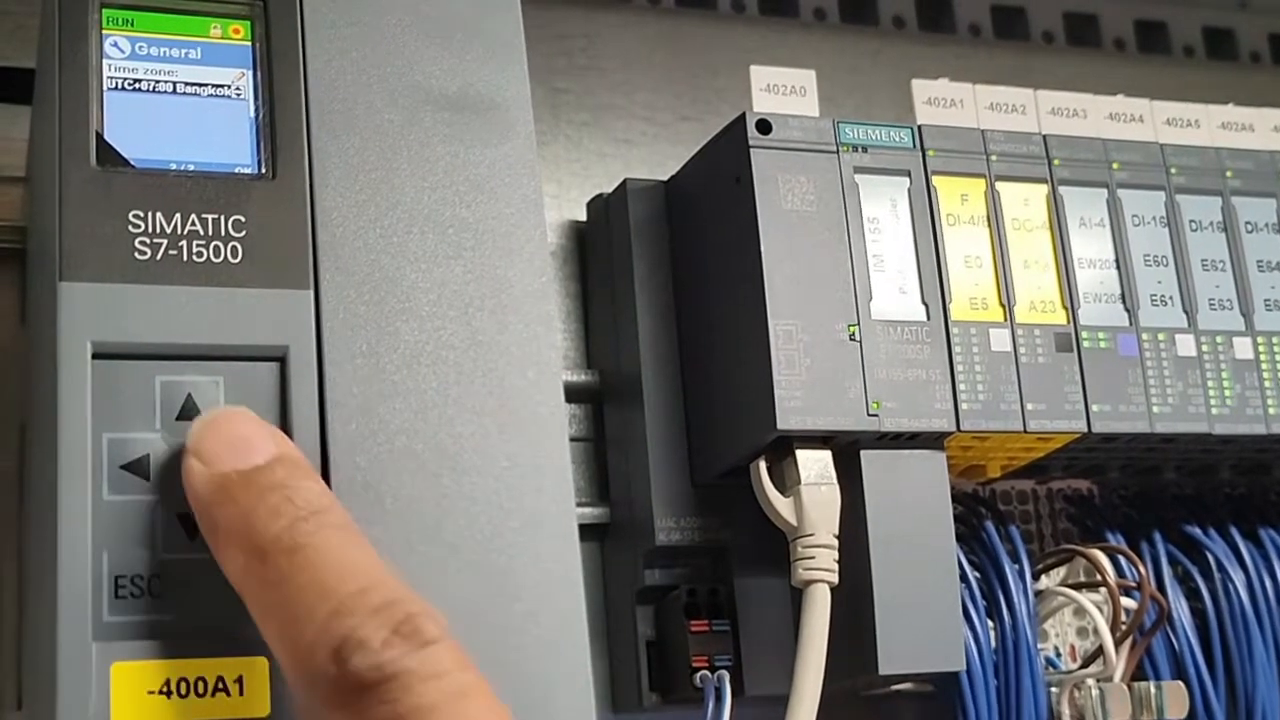
Change the time zone from UTC+07:00 Bangkok down to UTC+06:00 Dhaka
click(184, 404)
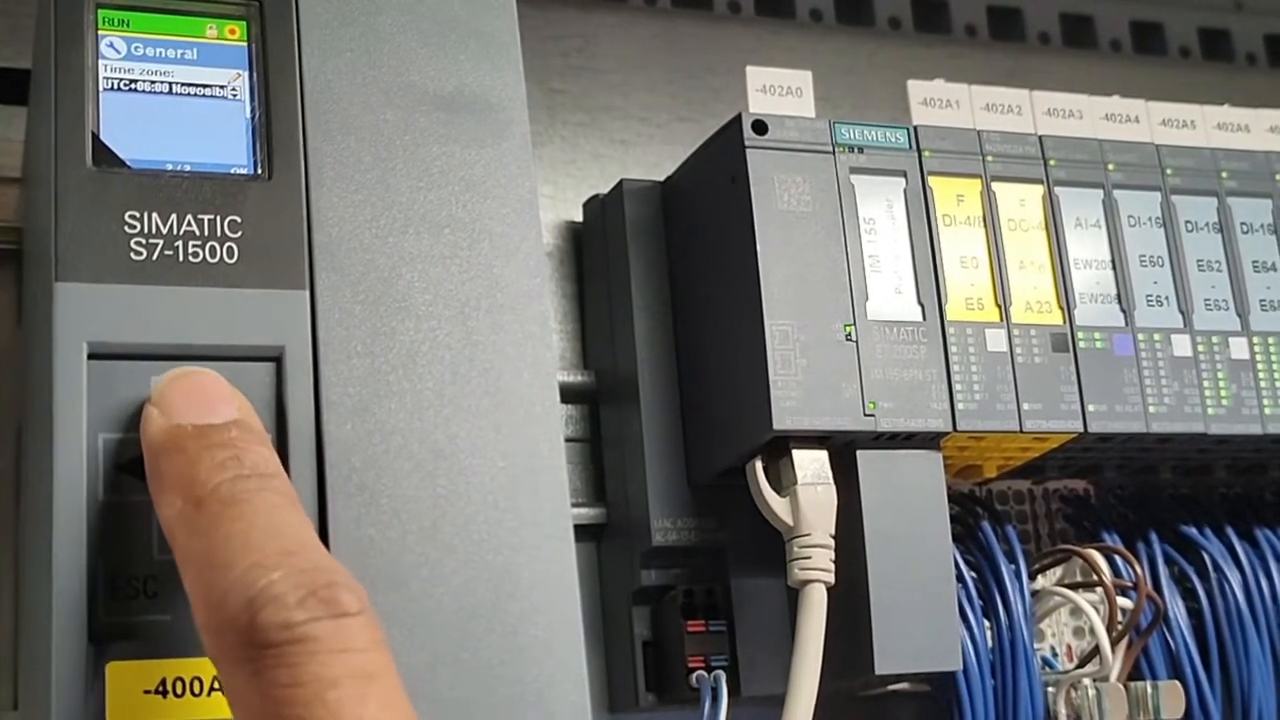
click(176, 516)
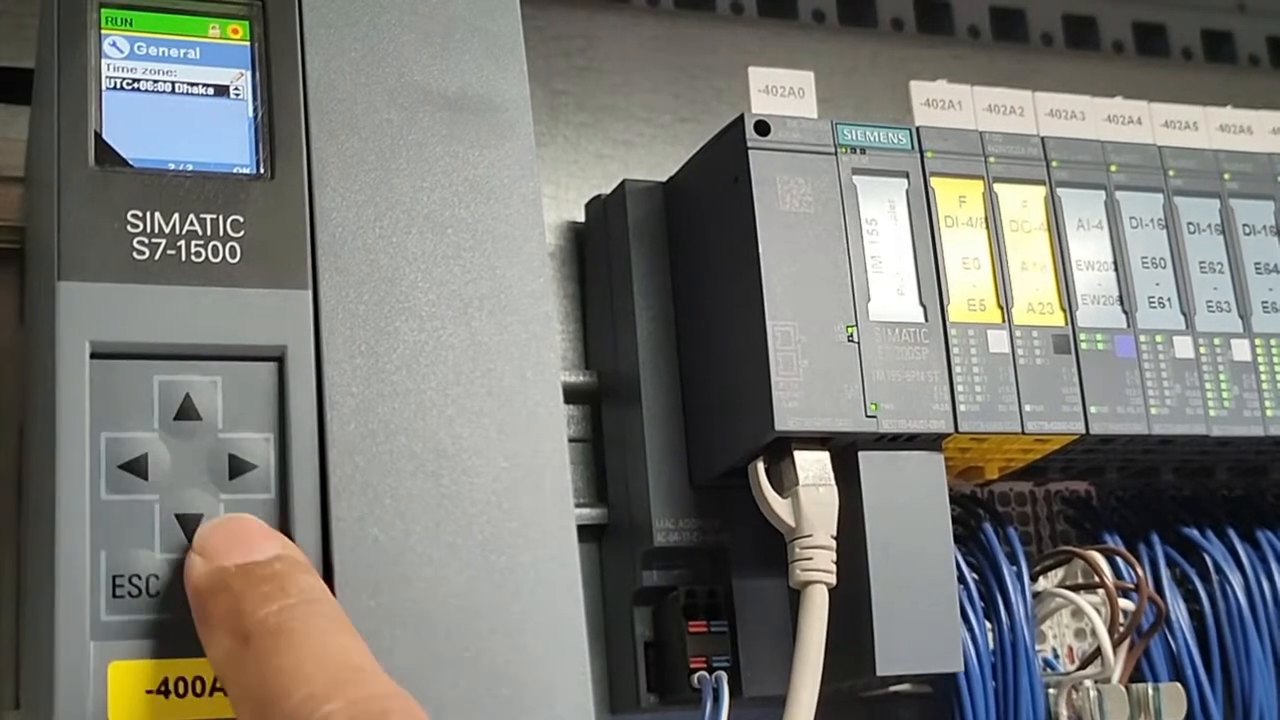